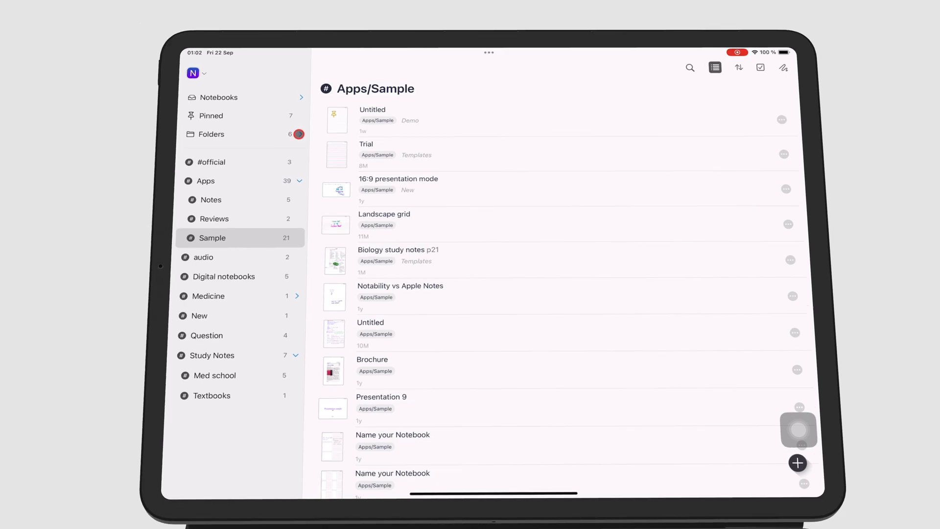
- Expand Folders and folders 1, 2 and 5 to reveal nested folders 4, 6 and 7
{"action": "left_click", "coordinate": [298, 133]}
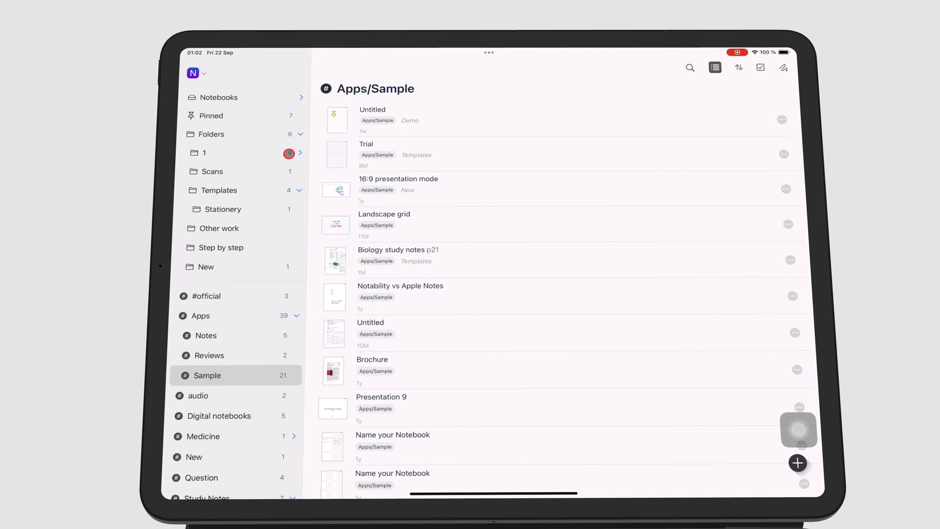
{"action": "left_click", "coordinate": [298, 153]}
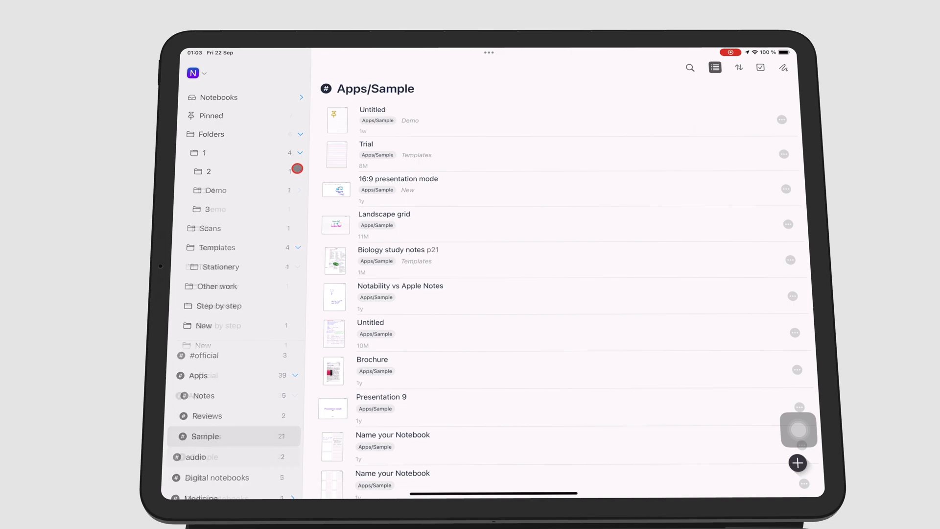
{"action": "left_click", "coordinate": [297, 171]}
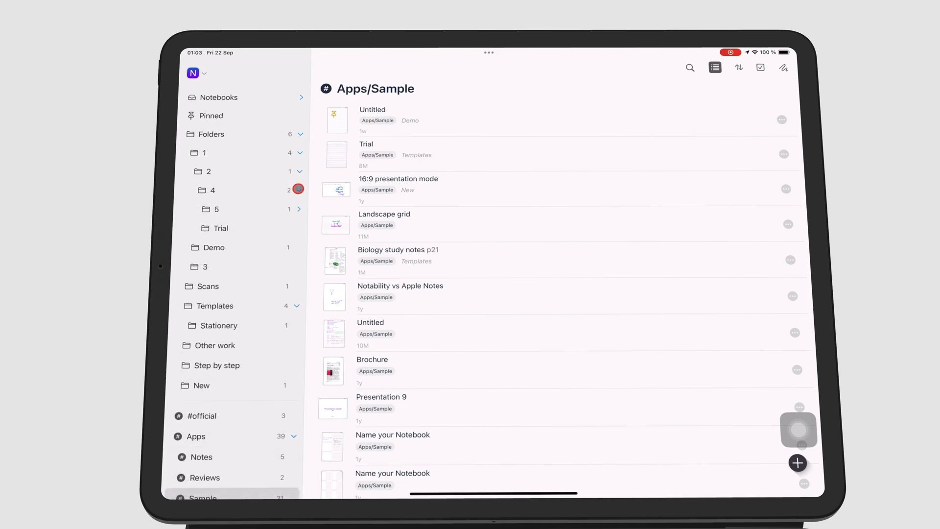
{"action": "left_click", "coordinate": [299, 209]}
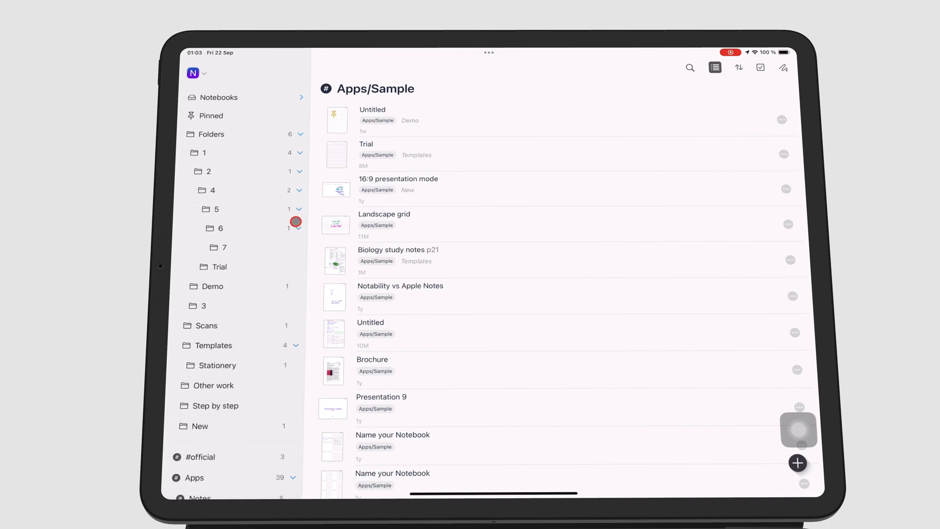
{"action": "scroll", "scroll_direction": "down", "scroll_amount": 3}
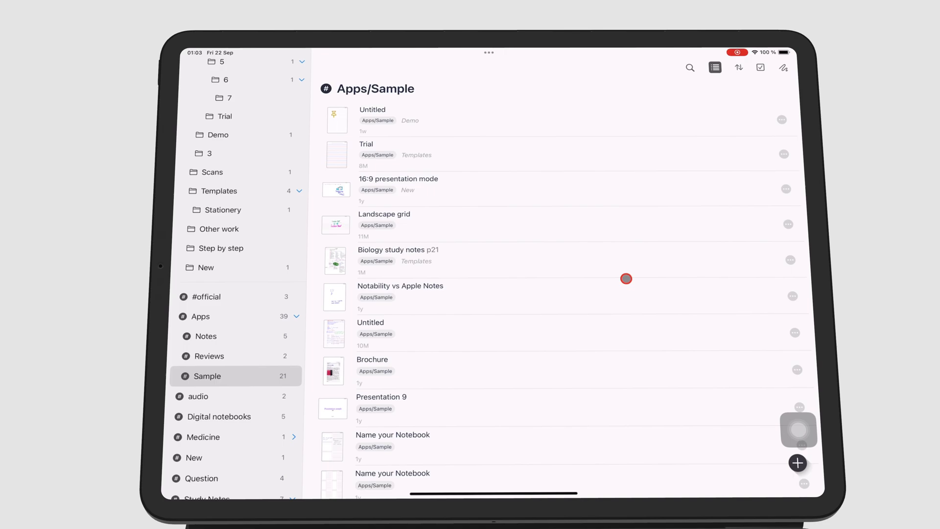
{"action": "mouse_move", "coordinate": [781, 156]}
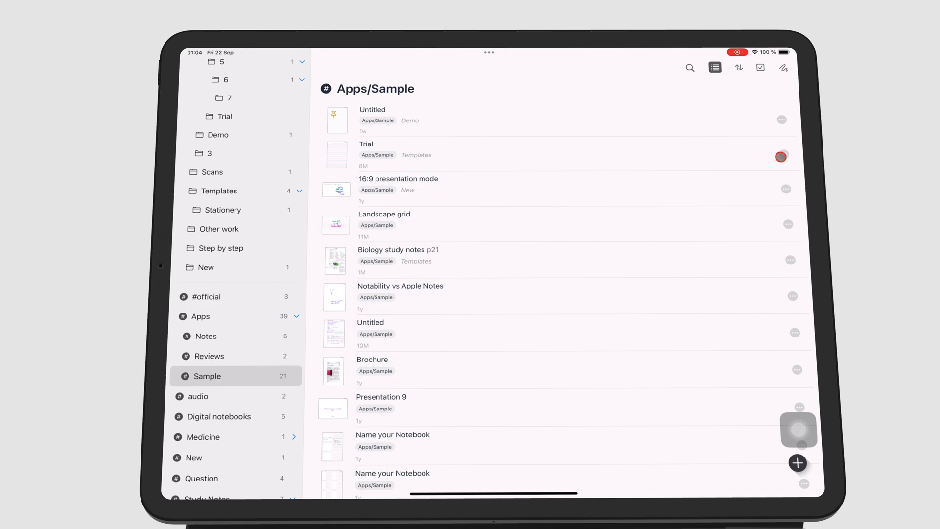
- Move the Trial notebook out of Templates into the Trial folder
{"action": "left_click", "coordinate": [781, 156]}
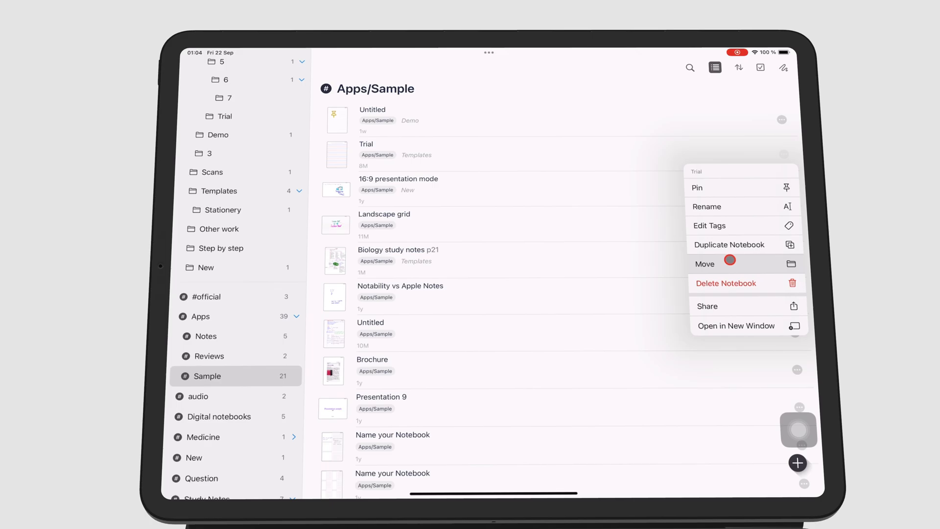
{"action": "left_click", "coordinate": [705, 263]}
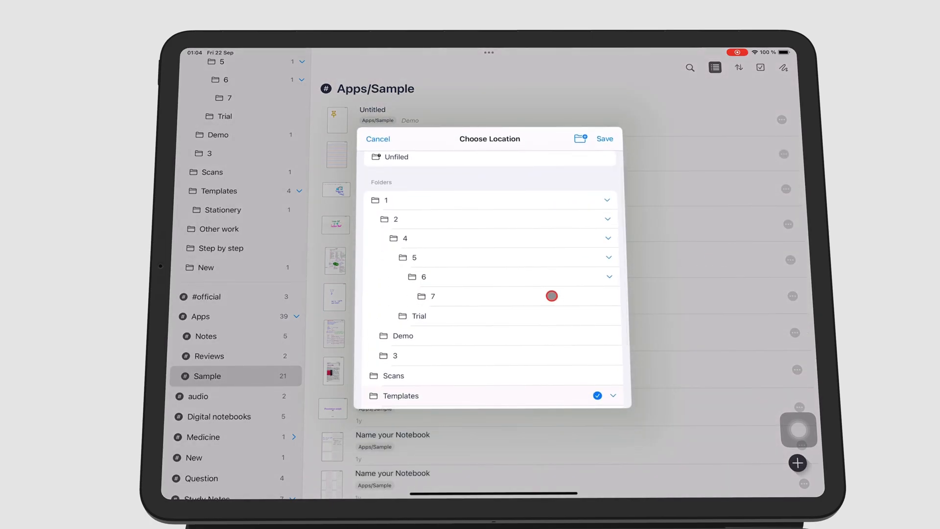
{"action": "scroll", "scroll_direction": "down", "scroll_amount": 3}
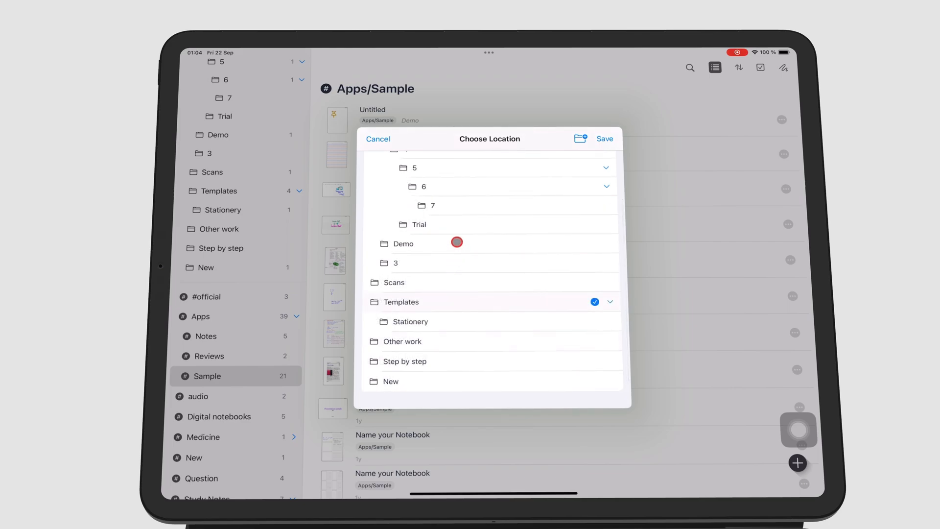
{"action": "left_click", "coordinate": [413, 224]}
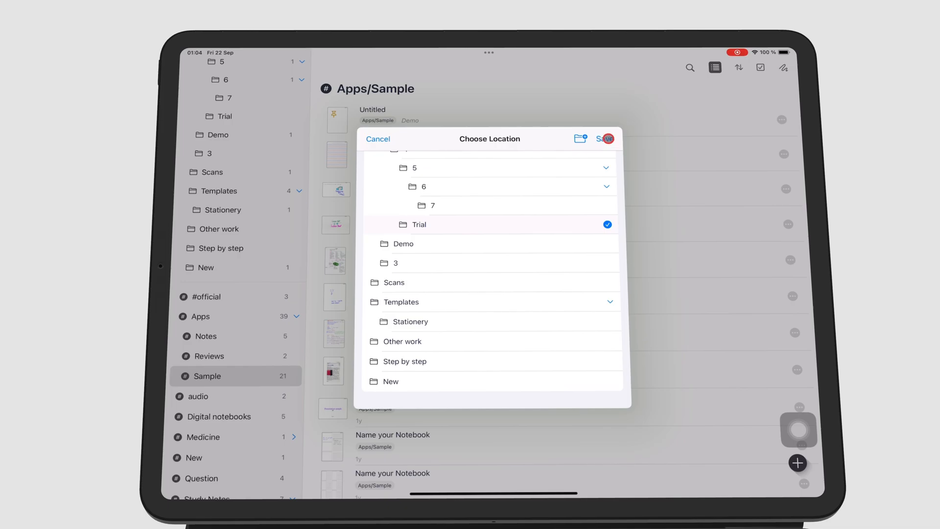
{"action": "left_click", "coordinate": [607, 138]}
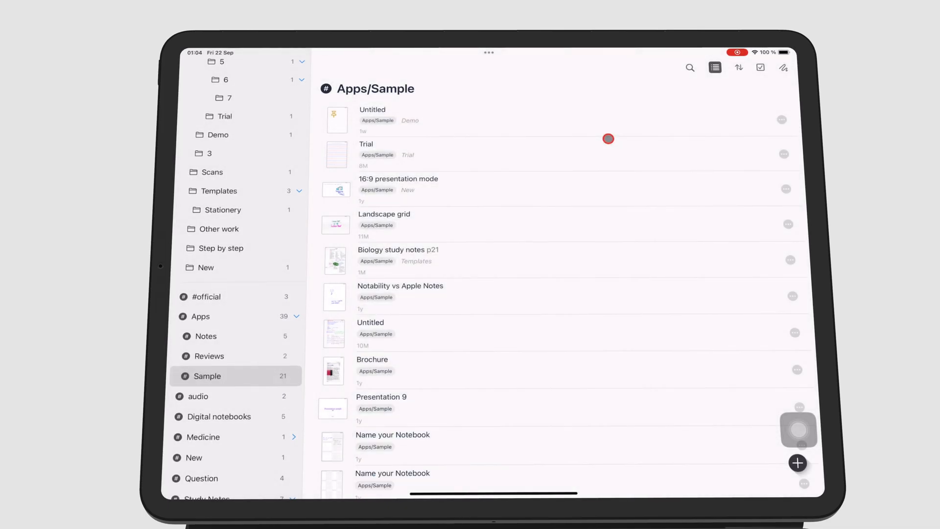
{"action": "mouse_move", "coordinate": [482, 123]}
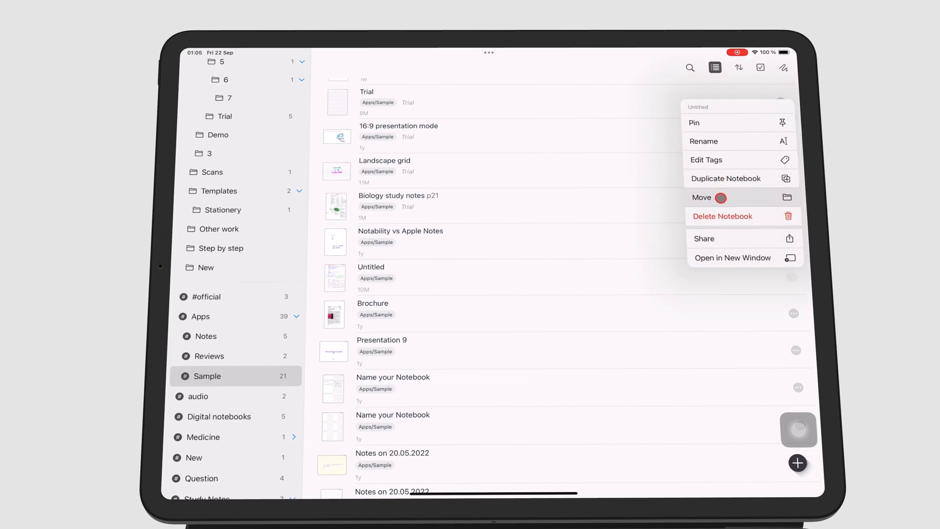
- Start moving the Untitled notebook to another location
{"action": "left_click", "coordinate": [701, 197]}
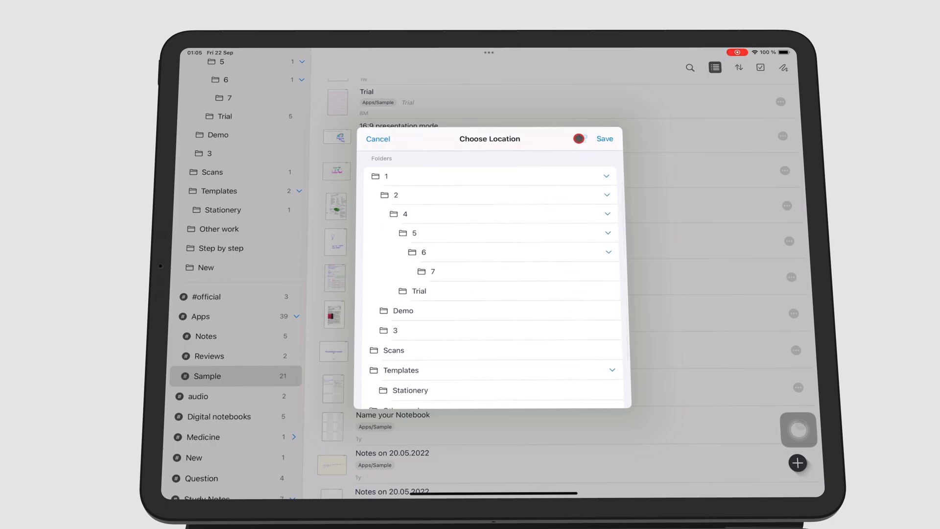
- Create a top-level folder named 'New folder' from the Choose Location dialog
{"action": "left_click", "coordinate": [580, 138]}
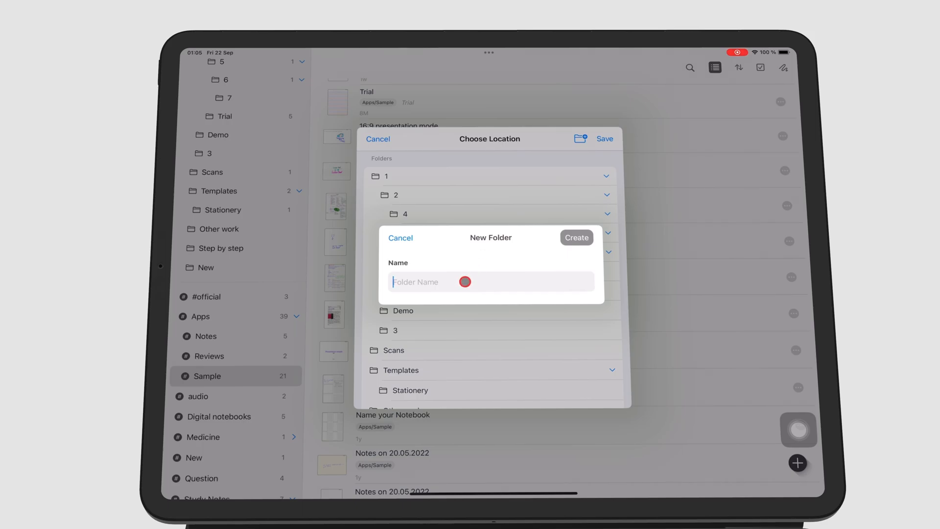
{"action": "type", "text": "New folder"}
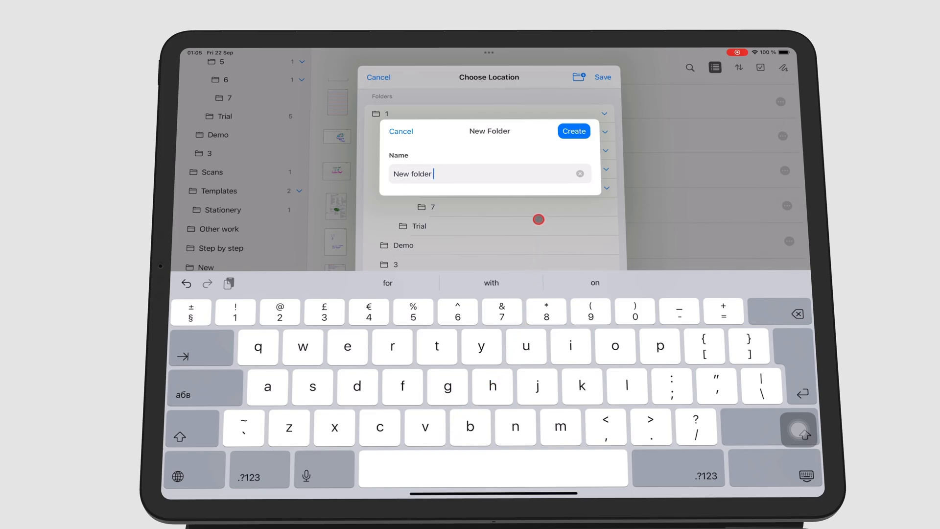
{"action": "left_click", "coordinate": [574, 131]}
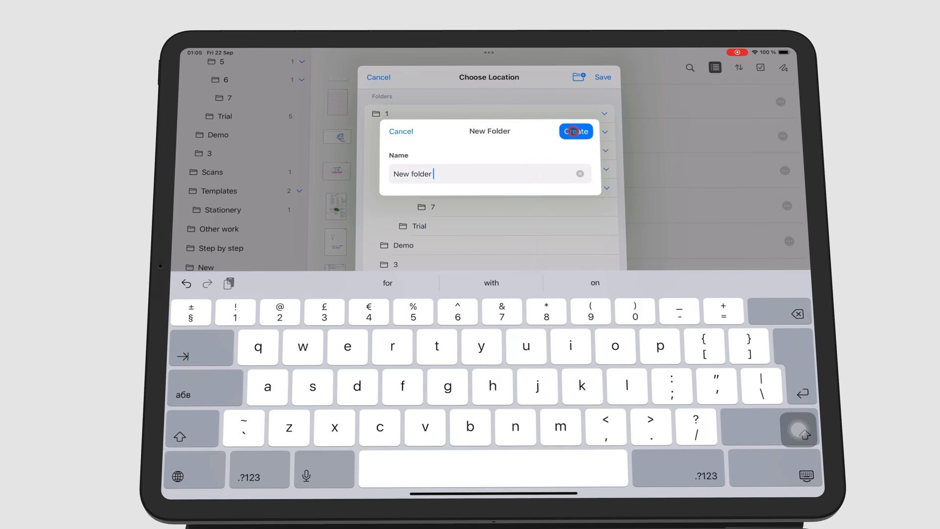
{"action": "left_click", "coordinate": [575, 132]}
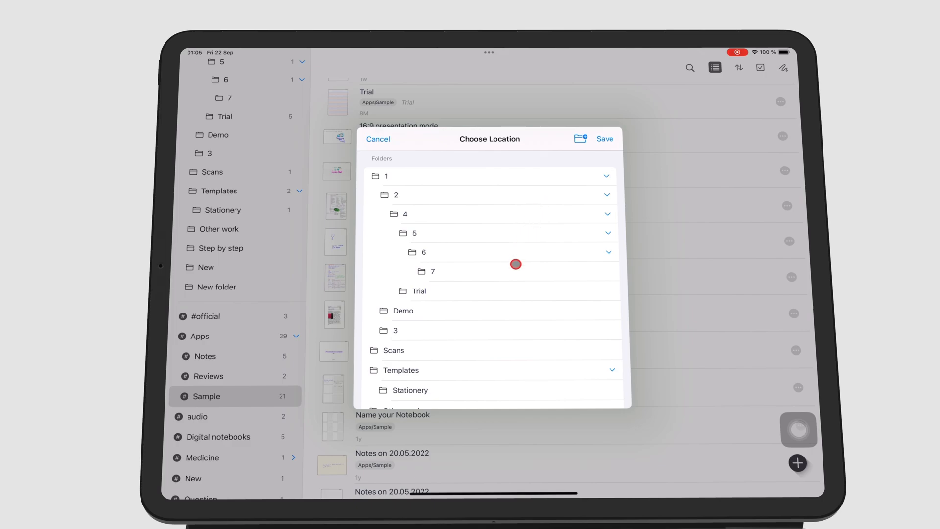
- Move the Untitled notebook into New folder
{"action": "scroll", "scroll_direction": "down", "scroll_amount": 3}
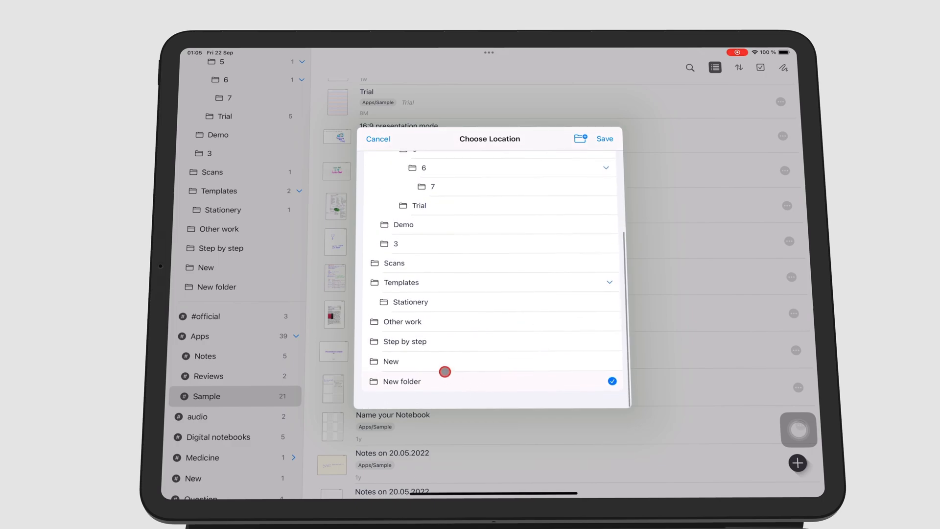
{"action": "mouse_move", "coordinate": [500, 386]}
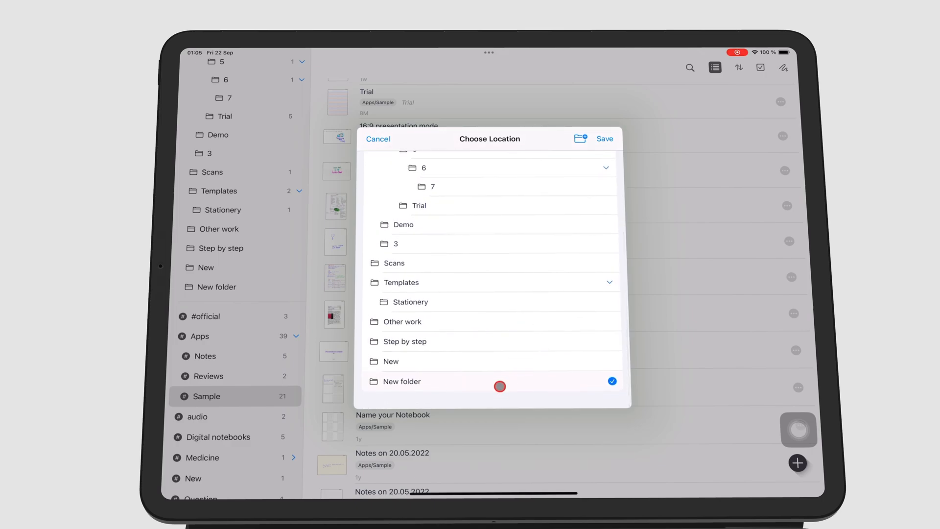
{"action": "left_click", "coordinate": [605, 138]}
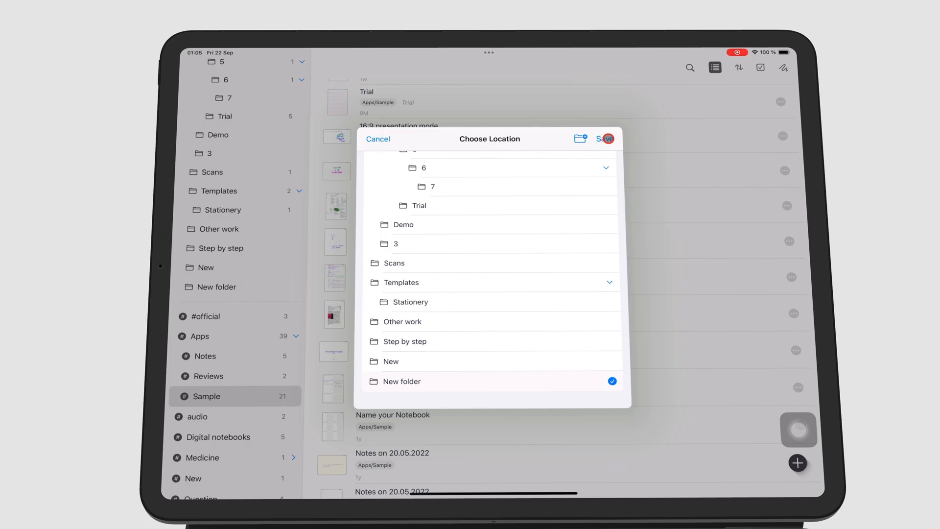
{"action": "left_click", "coordinate": [608, 139]}
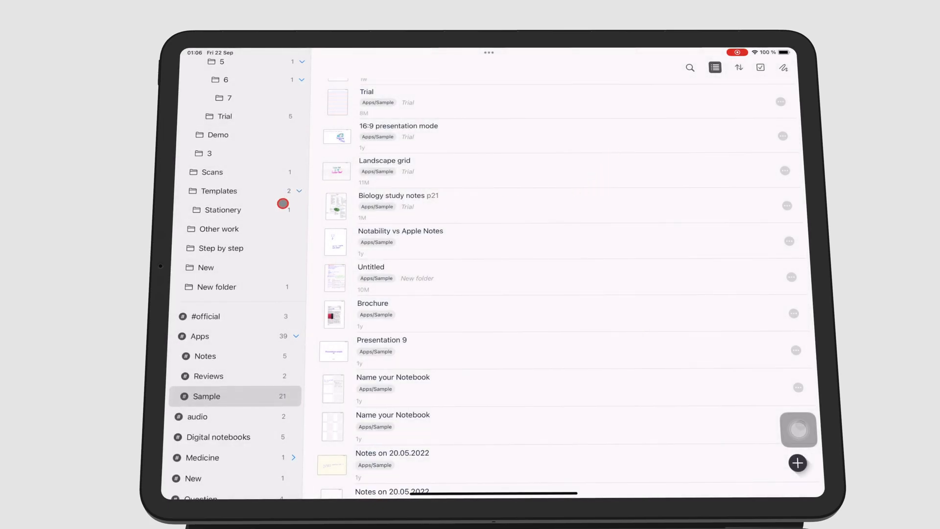
- Check New folder's contents, then open the Step by step folder
{"action": "left_click", "coordinate": [216, 286]}
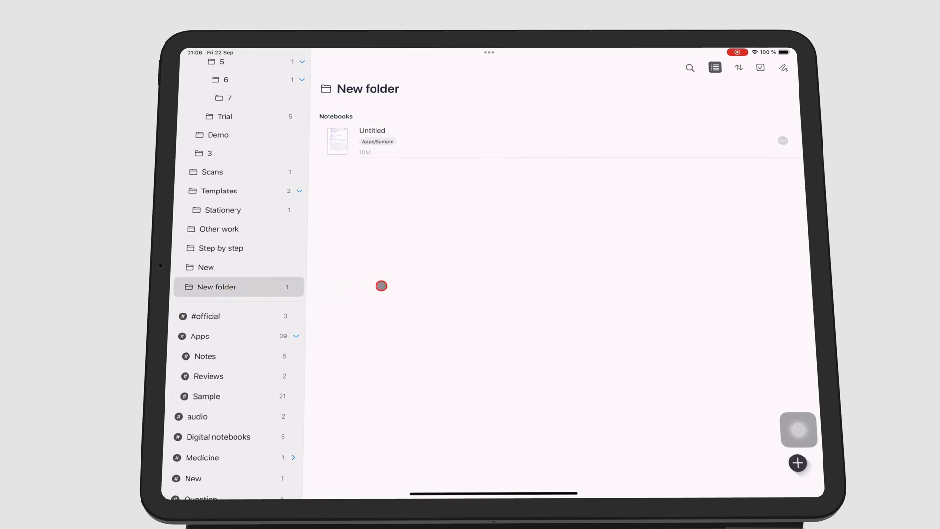
{"action": "mouse_move", "coordinate": [358, 210]}
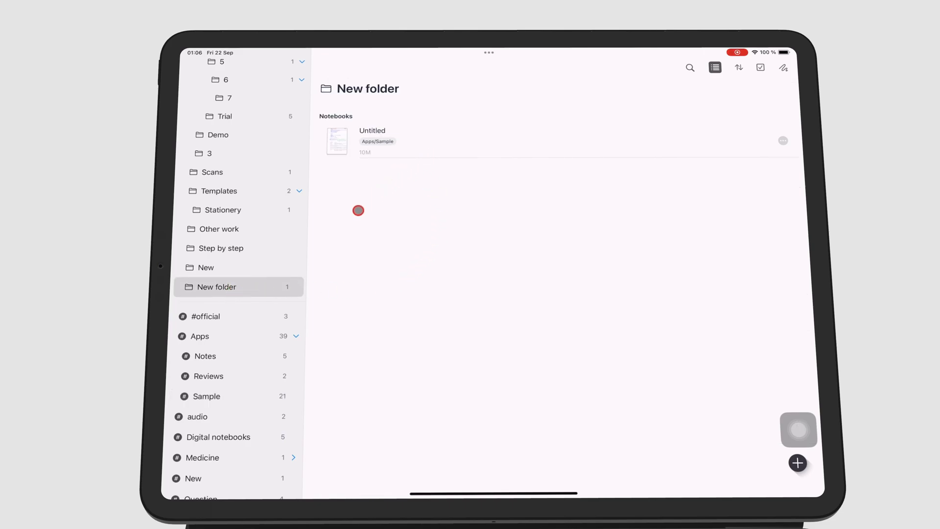
{"action": "mouse_move", "coordinate": [237, 270]}
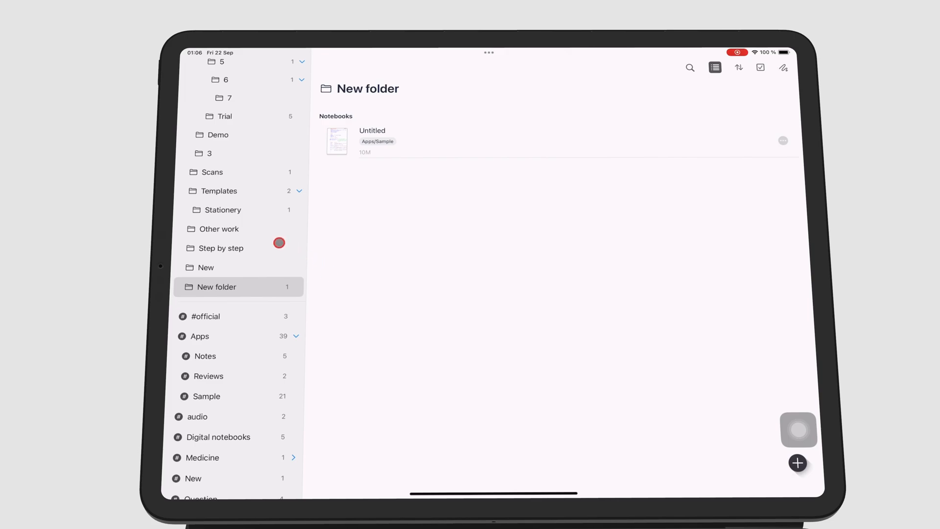
{"action": "left_click", "coordinate": [220, 248]}
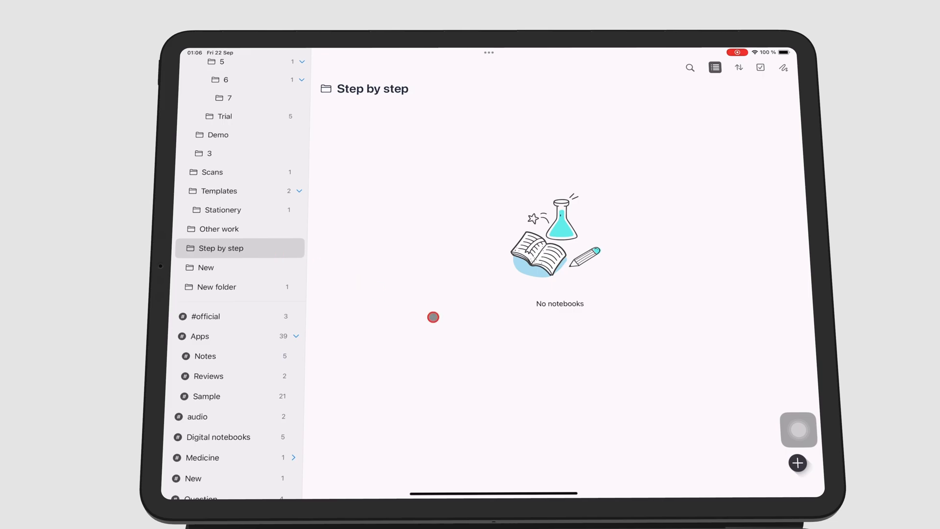
- Create an empty folder named 'Subfolder' inside Step by step
{"action": "left_click", "coordinate": [798, 462]}
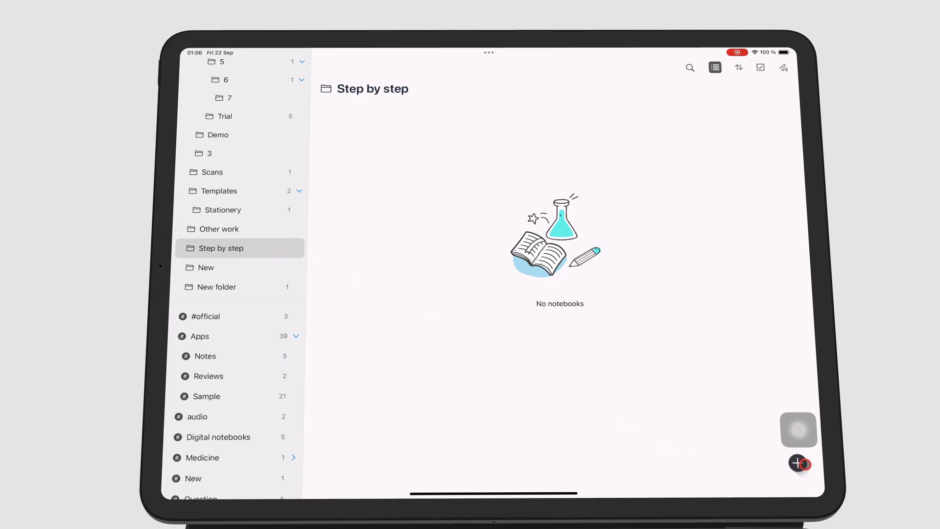
{"action": "left_click", "coordinate": [798, 462]}
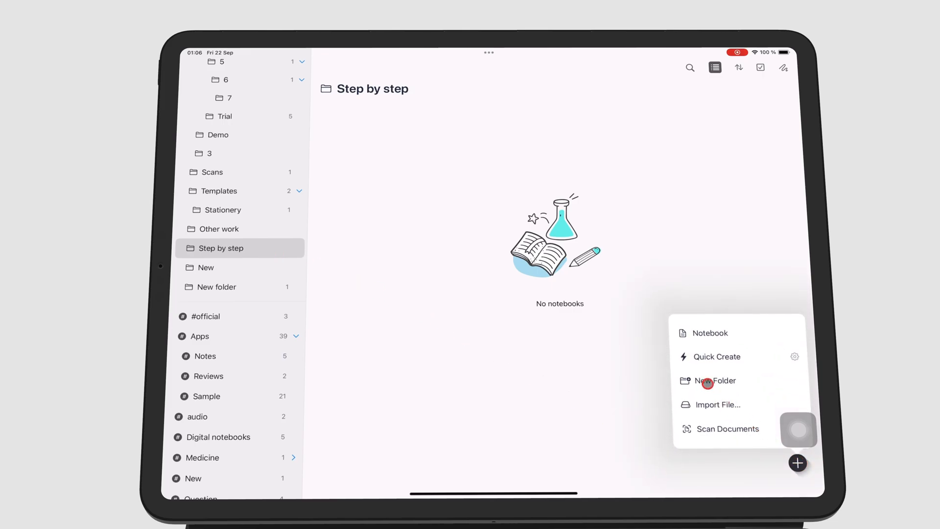
{"action": "left_click", "coordinate": [713, 380]}
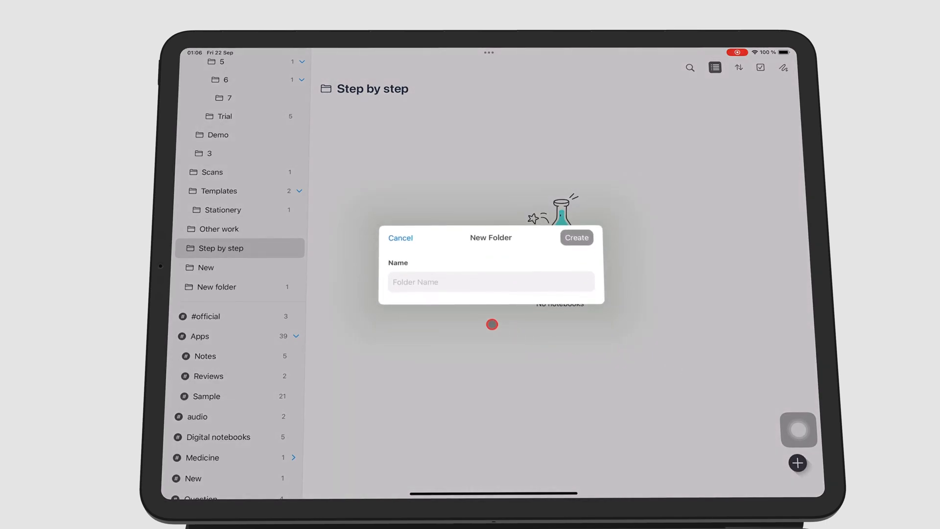
{"action": "type", "text": "s"}
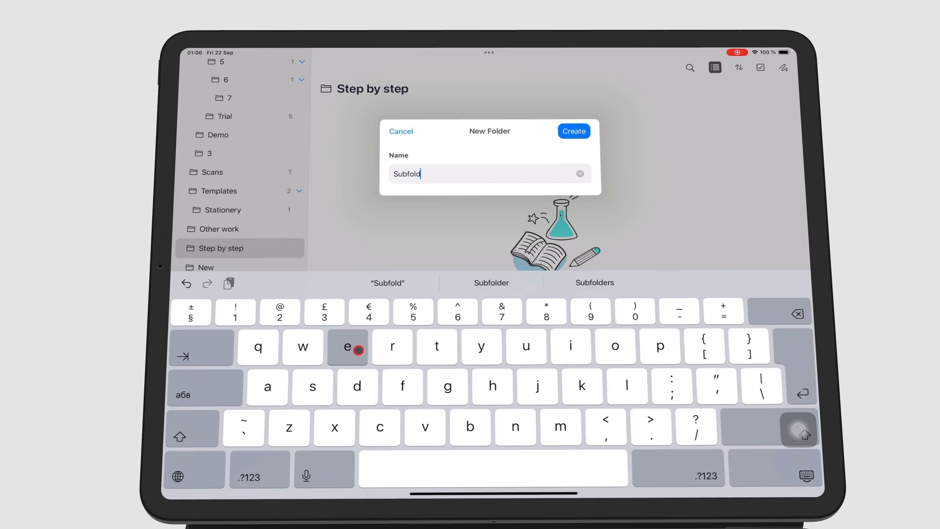
{"action": "left_click", "coordinate": [573, 131]}
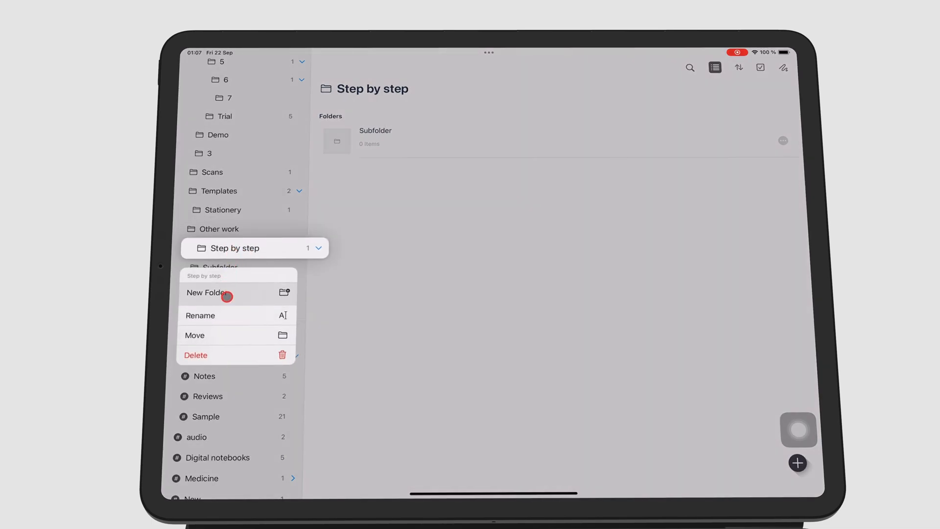
- Add a second empty folder, 'Subfolder 2', inside Step by step
{"action": "left_click", "coordinate": [208, 293]}
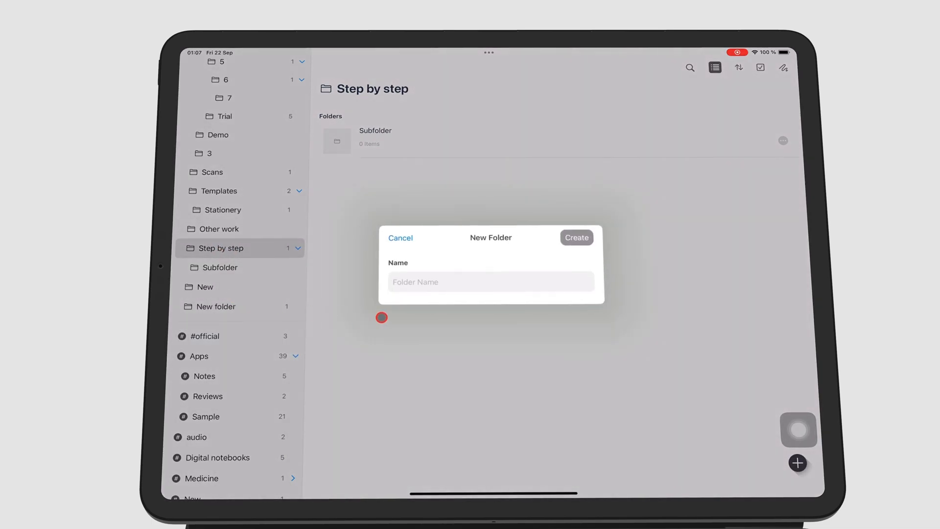
{"action": "left_click", "coordinate": [489, 282]}
{"action": "type", "text": "Subfolder 2"}
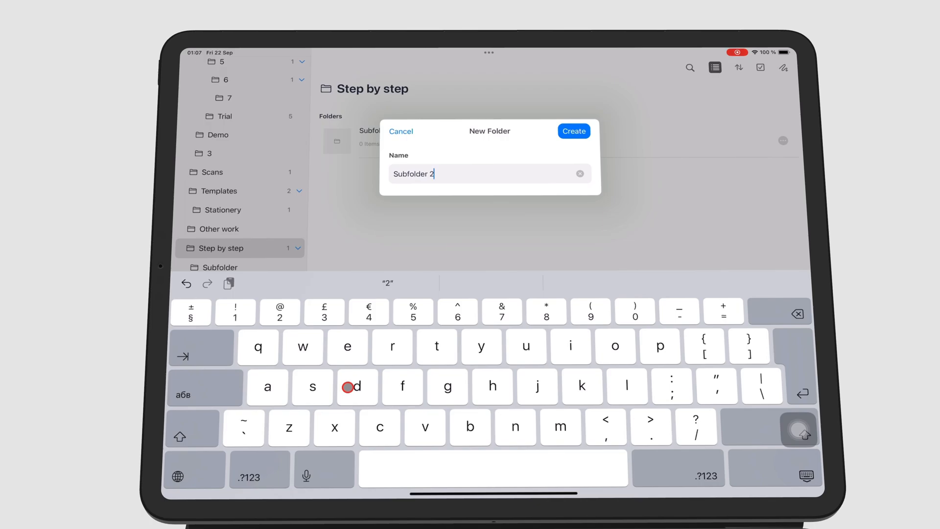
{"action": "left_click", "coordinate": [572, 131]}
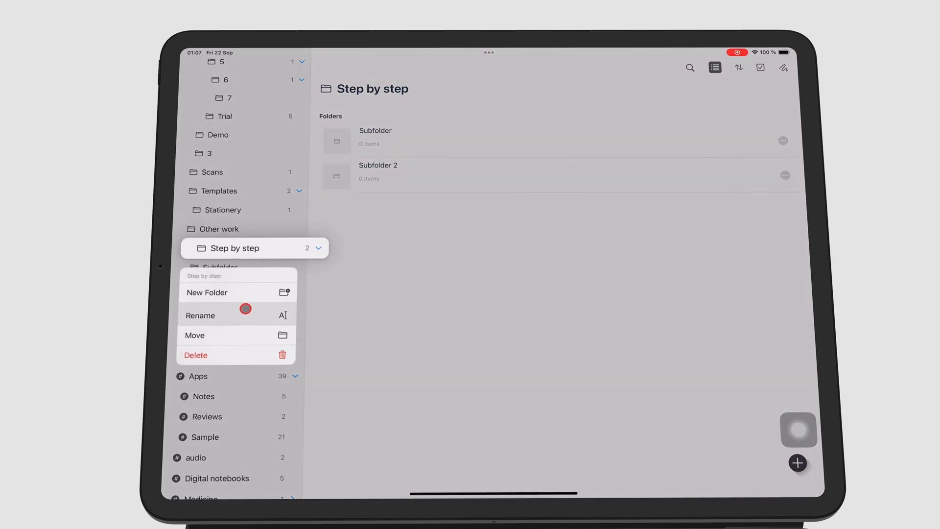
- Rename Step by step to 'Step by step folder' and move it into folder 1
{"action": "left_click", "coordinate": [200, 314]}
{"action": "type", "text": " folder"}
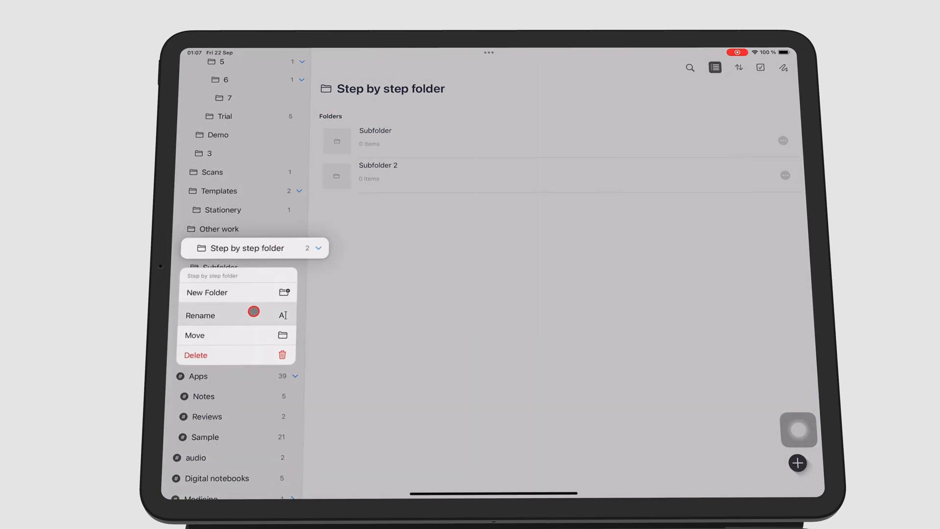
{"action": "left_click", "coordinate": [194, 335]}
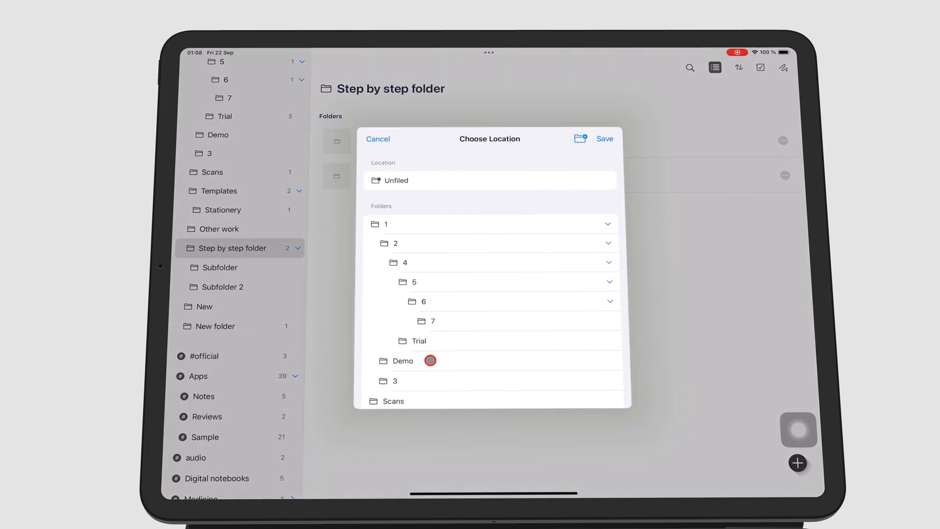
{"action": "left_click", "coordinate": [384, 224]}
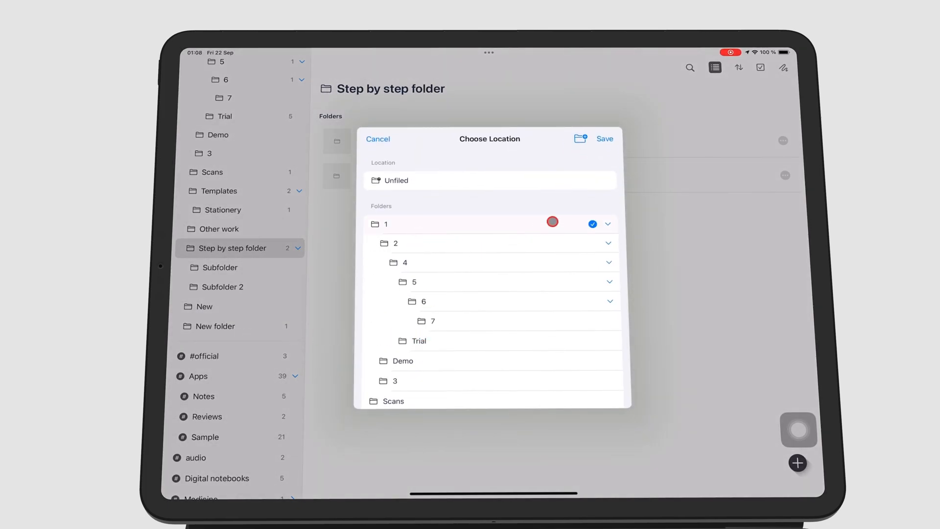
{"action": "left_click", "coordinate": [378, 139]}
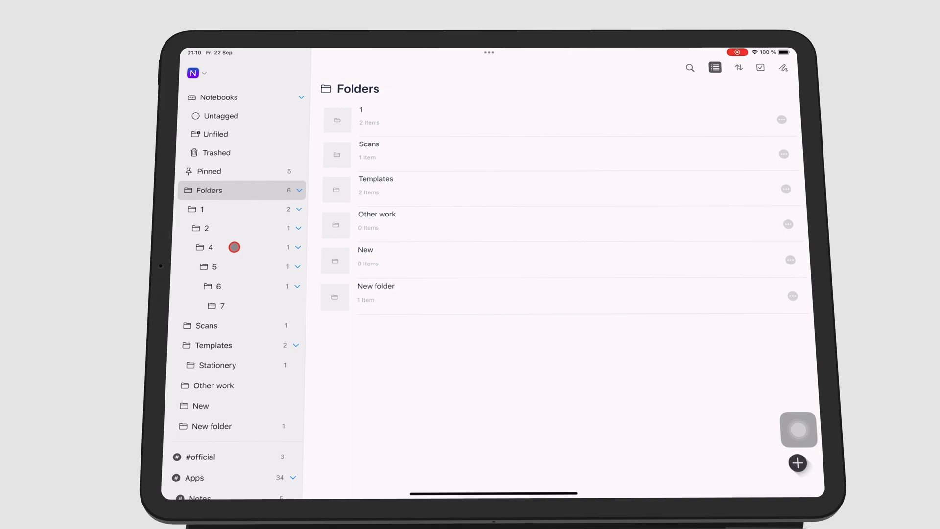
- Drag folders 2, 4, 5, 6, 7 and Stationery to top level, then open New folder
{"action": "left_click", "coordinate": [209, 247]}
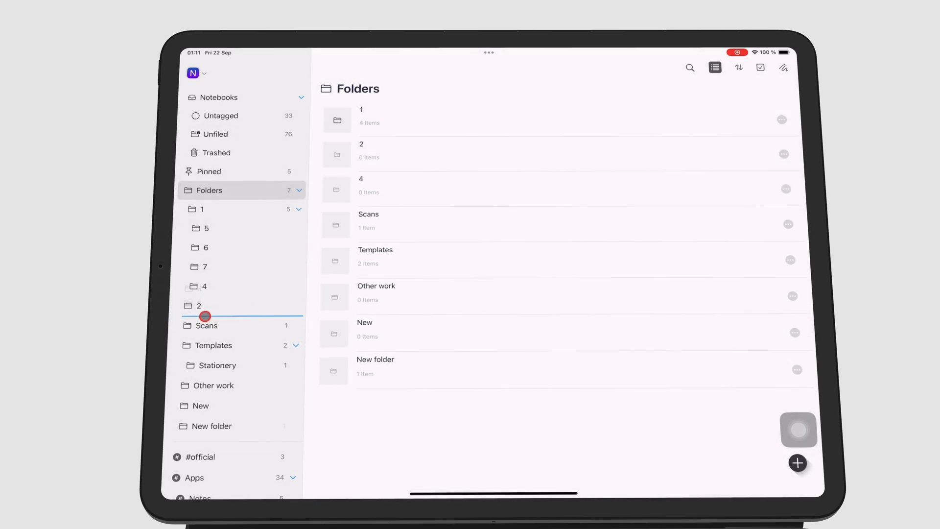
{"action": "left_click", "coordinate": [210, 426]}
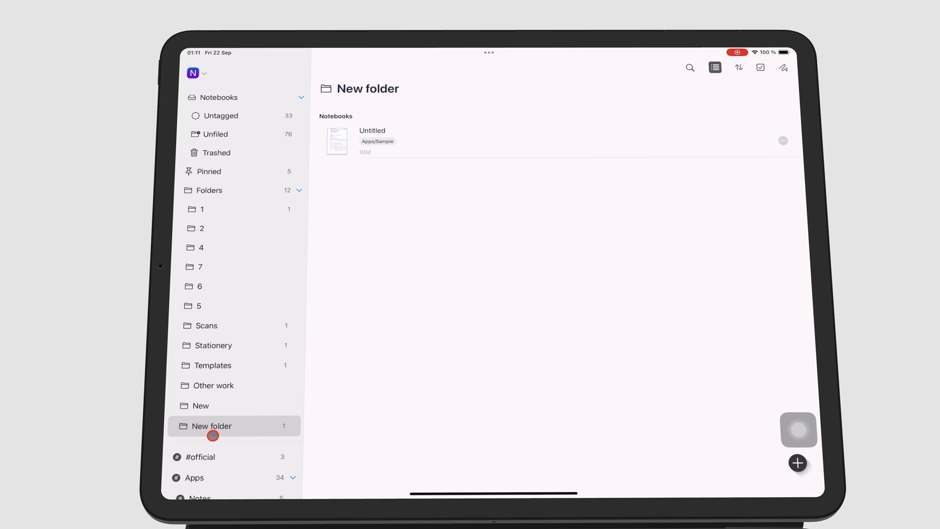
- Relocate the Untitled notebook to Templates through its tab's Location option
{"action": "left_click", "coordinate": [371, 141]}
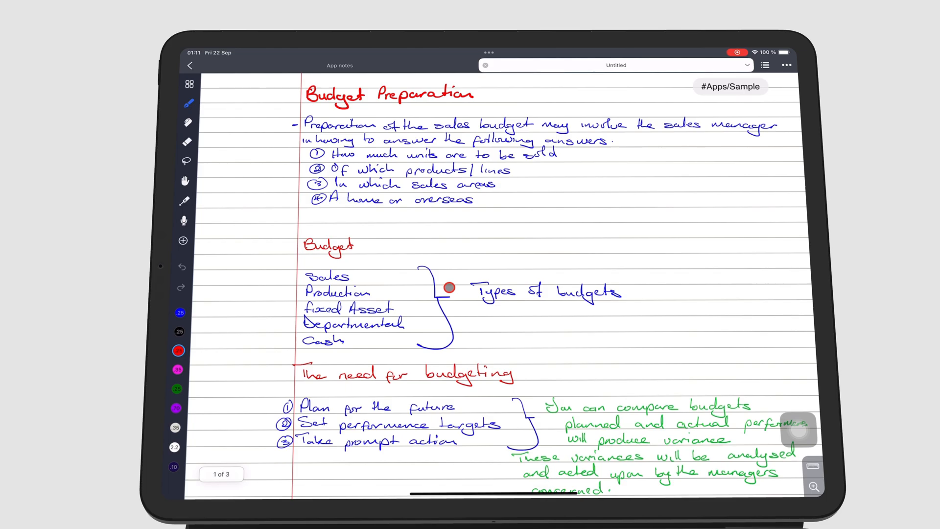
{"action": "mouse_move", "coordinate": [549, 263]}
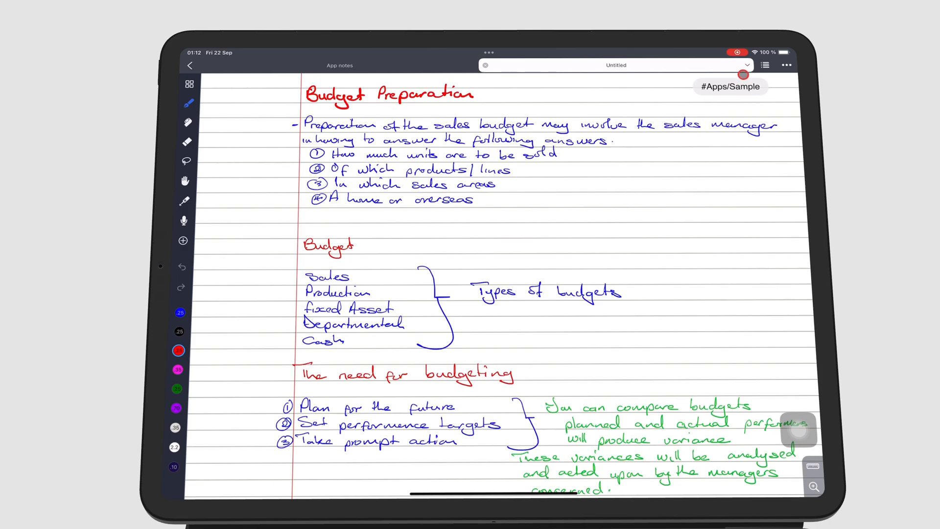
{"action": "left_click", "coordinate": [746, 65]}
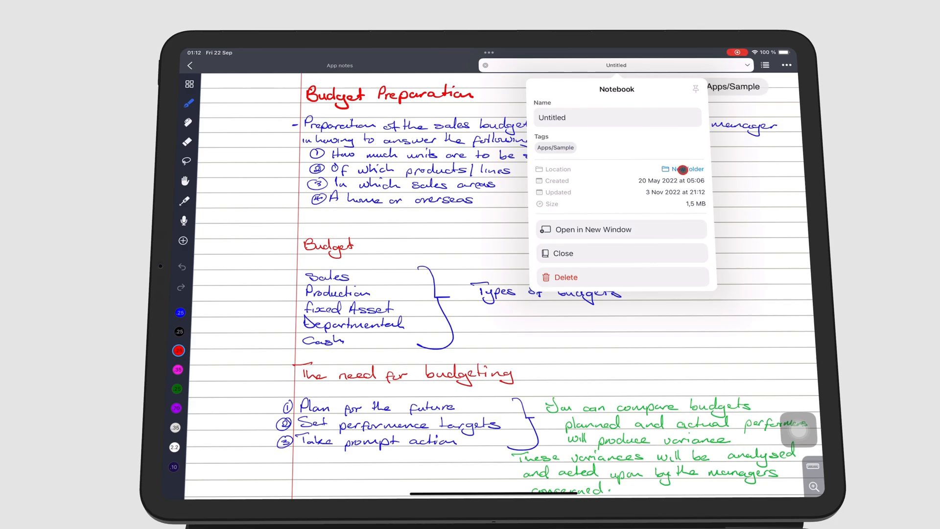
{"action": "left_click", "coordinate": [685, 168]}
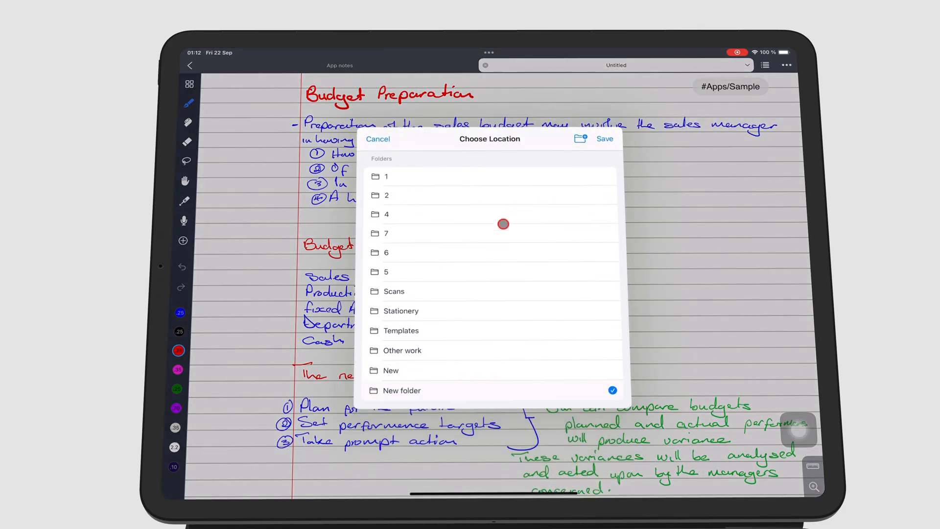
{"action": "scroll", "scroll_direction": "up", "scroll_amount": 3}
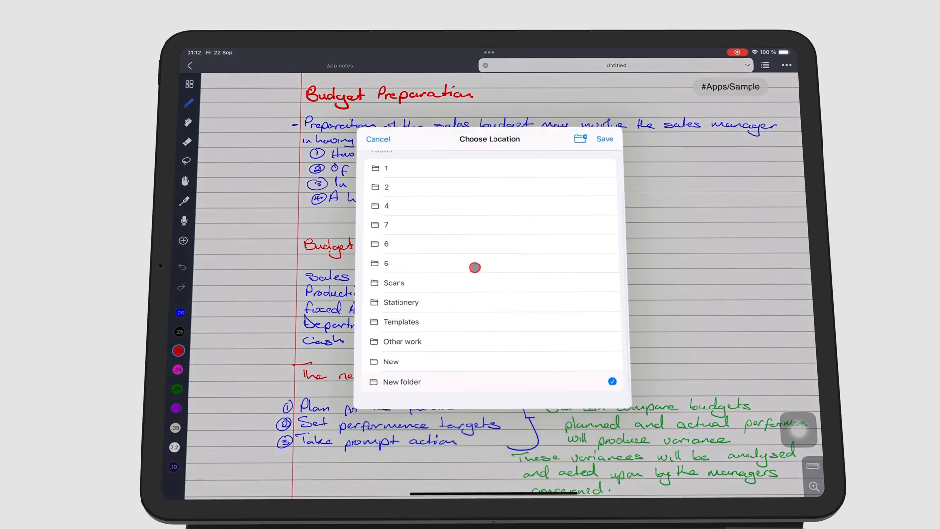
{"action": "scroll", "scroll_direction": "up", "scroll_amount": 3}
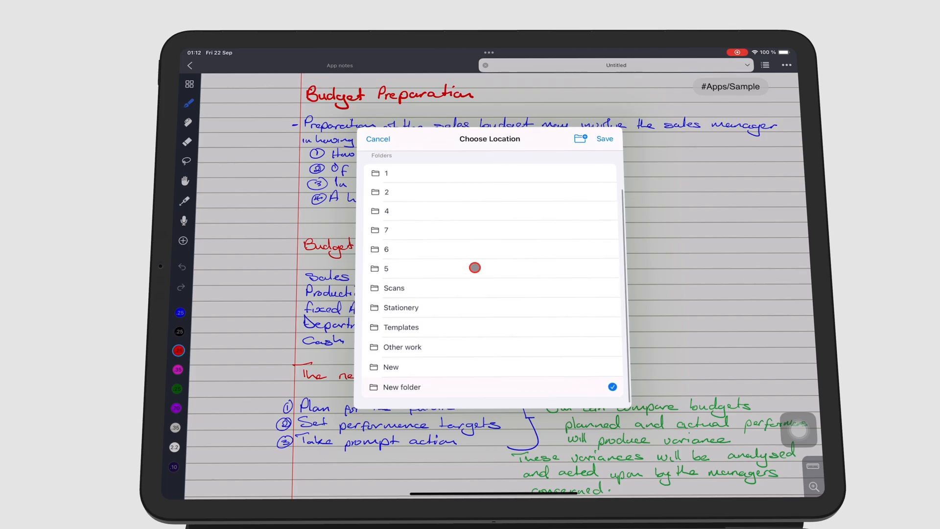
{"action": "left_click", "coordinate": [401, 328]}
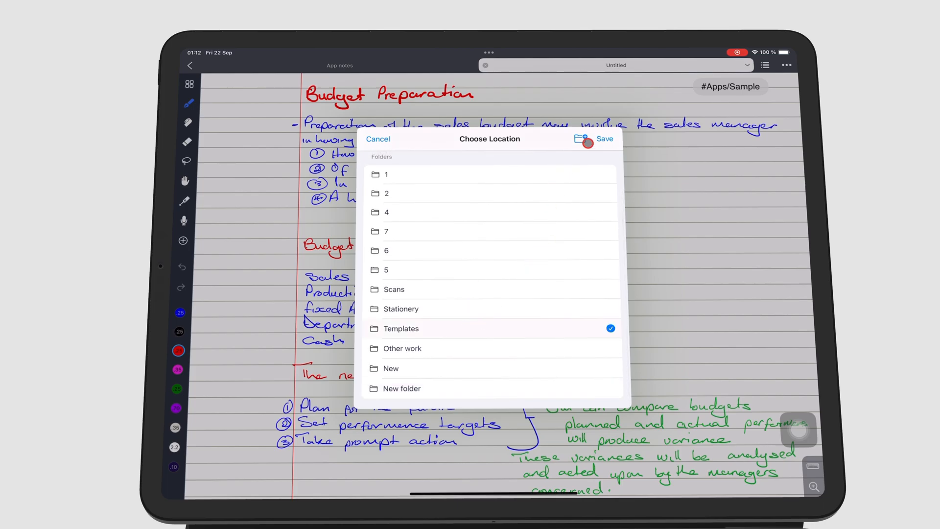
{"action": "left_click", "coordinate": [604, 139]}
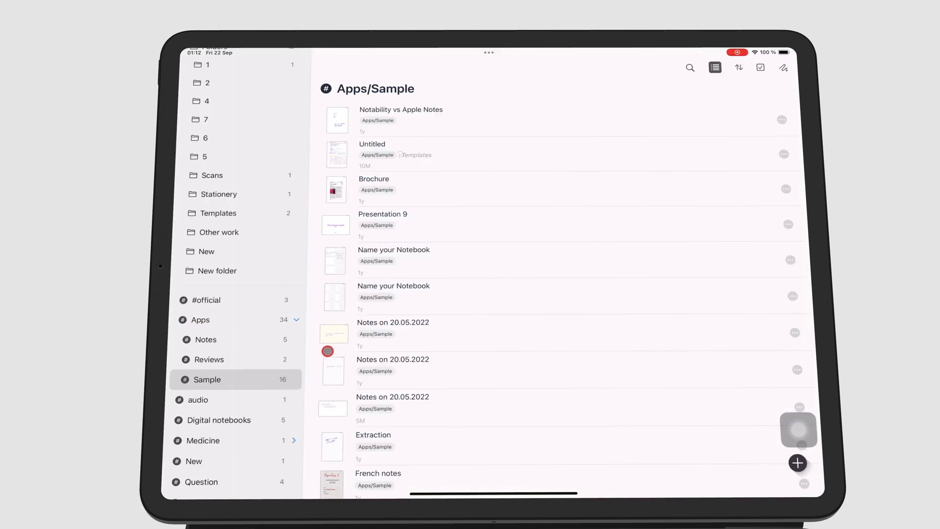
{"action": "mouse_move", "coordinate": [738, 174]}
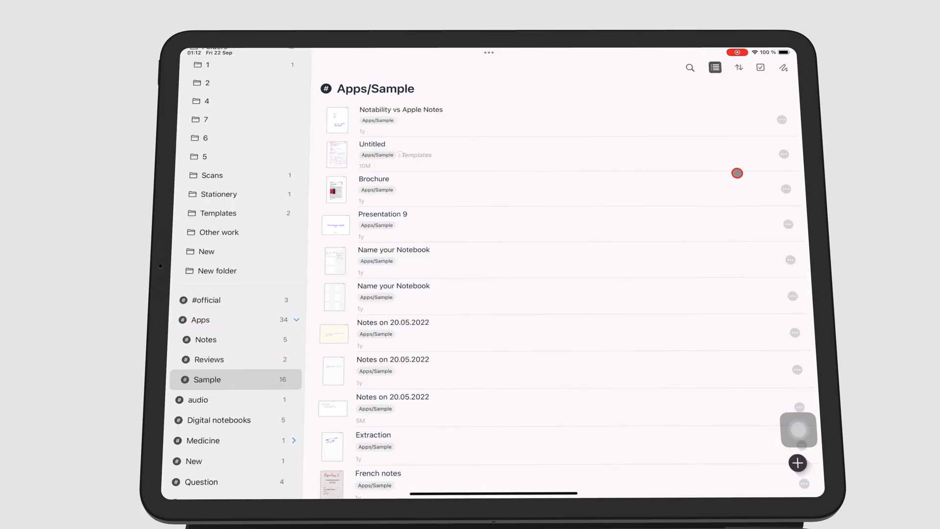
{"action": "mouse_move", "coordinate": [785, 154]}
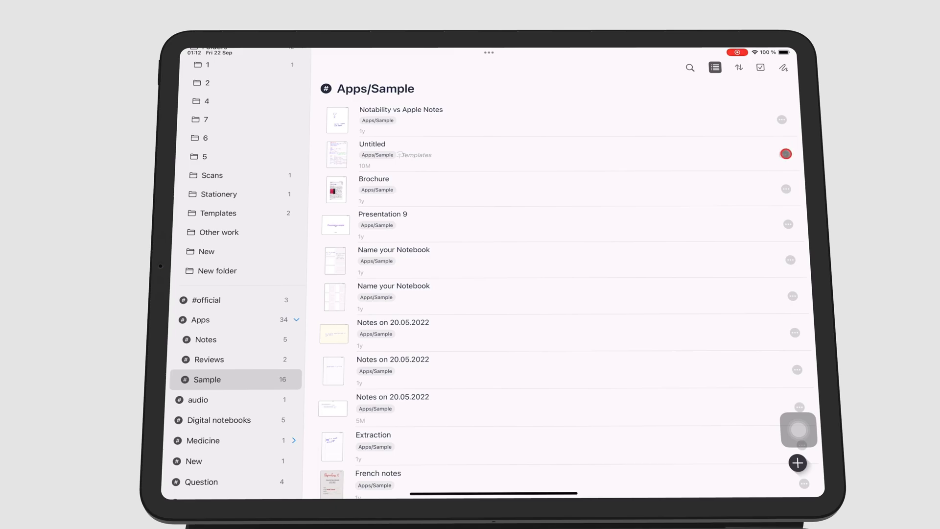
- Open the options menu for the Untitled notebook in the Apps/Sample list
{"action": "left_click", "coordinate": [786, 154]}
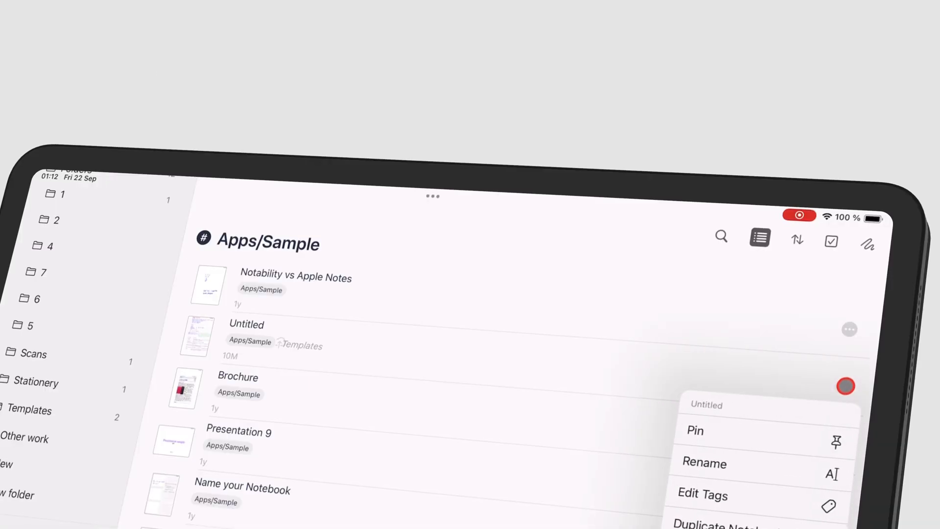